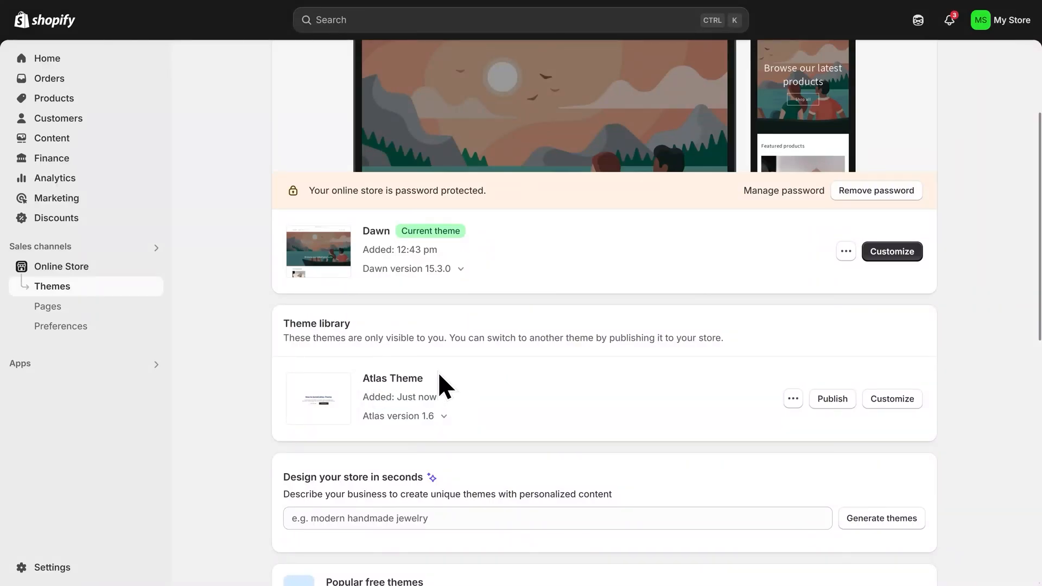
mouse_move(392, 397)
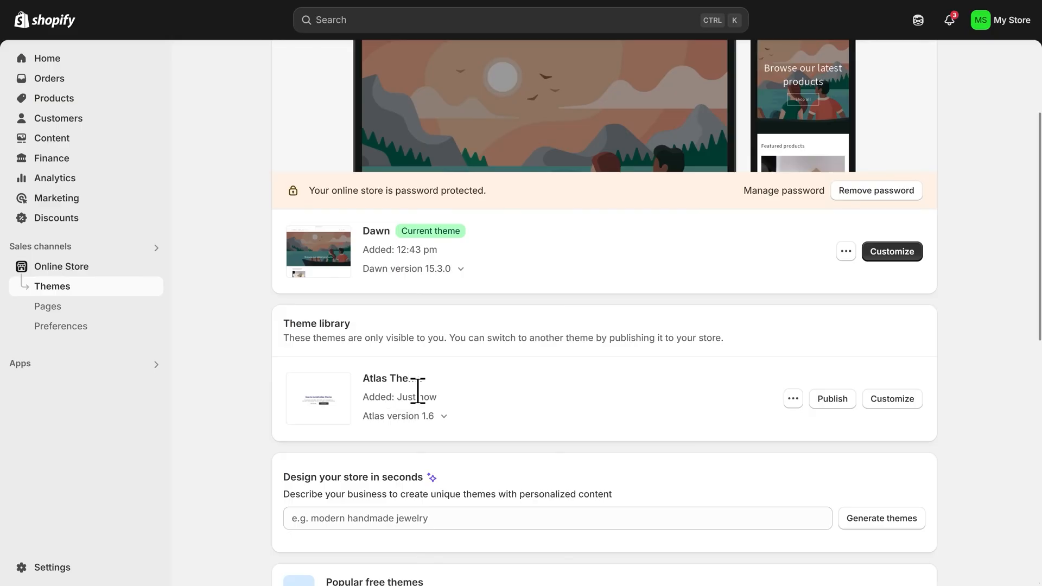
- Publish Atlas Theme and confirm it as the live theme, replacing Dawn
click(831, 399)
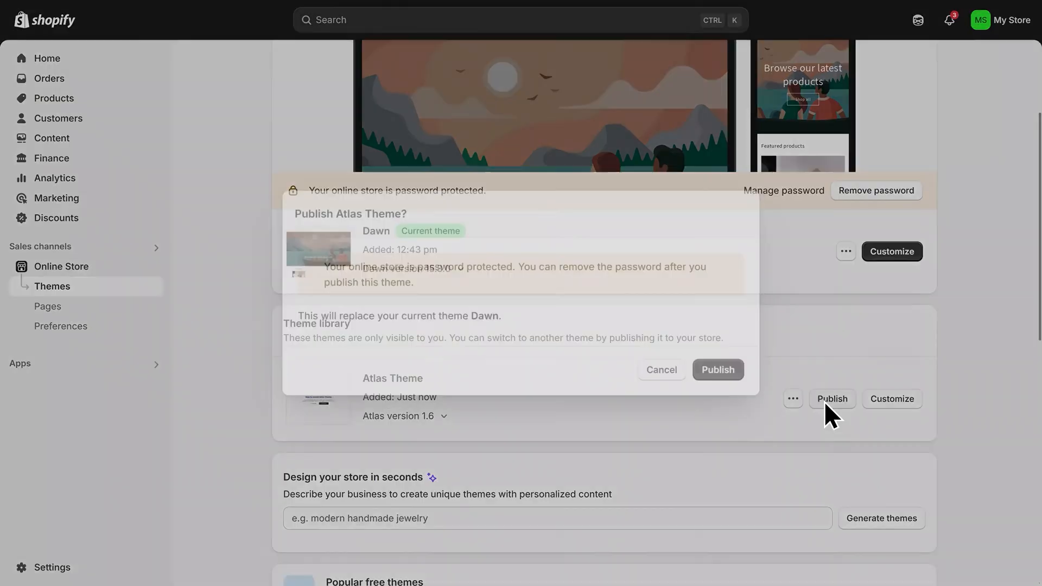
click(832, 399)
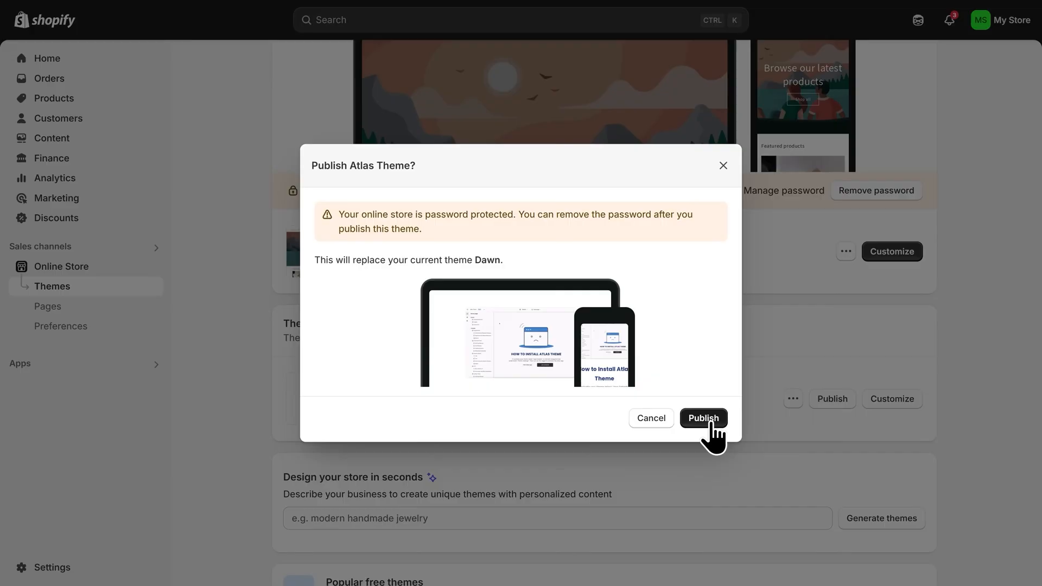
click(703, 418)
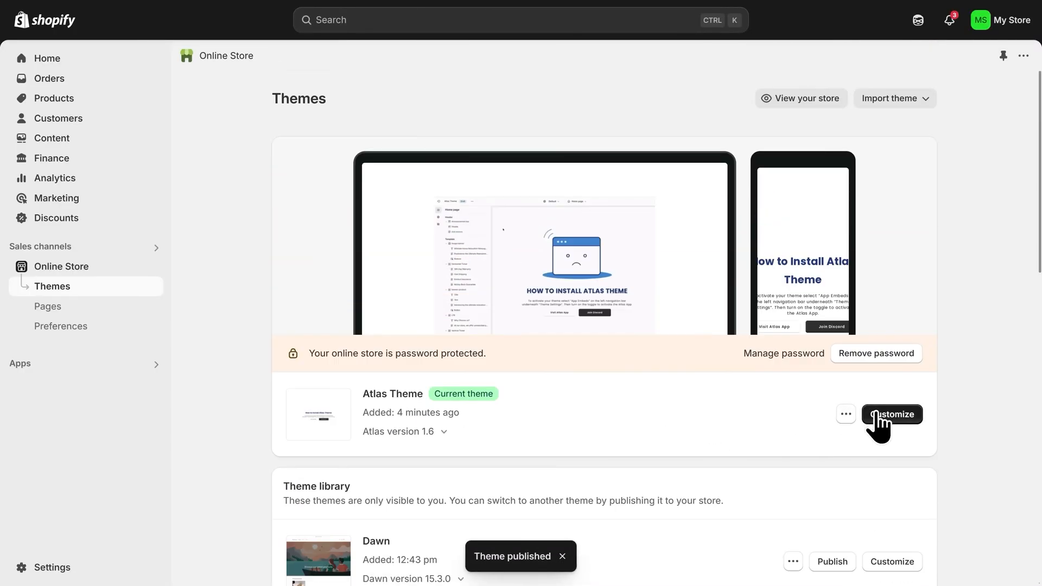
- Open Atlas Theme in the theme editor and switch the preview to mobile
click(891, 414)
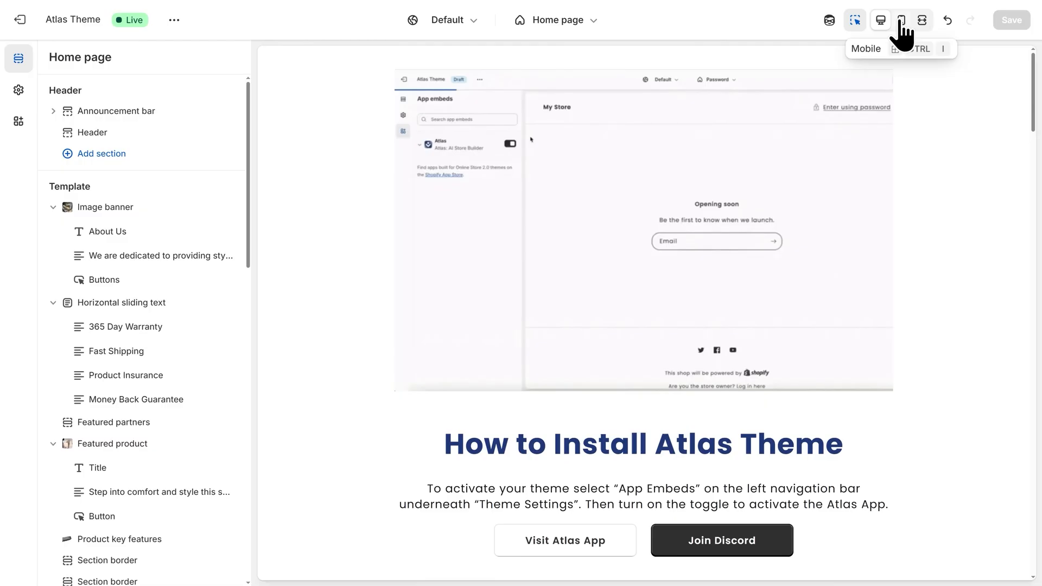
click(901, 20)
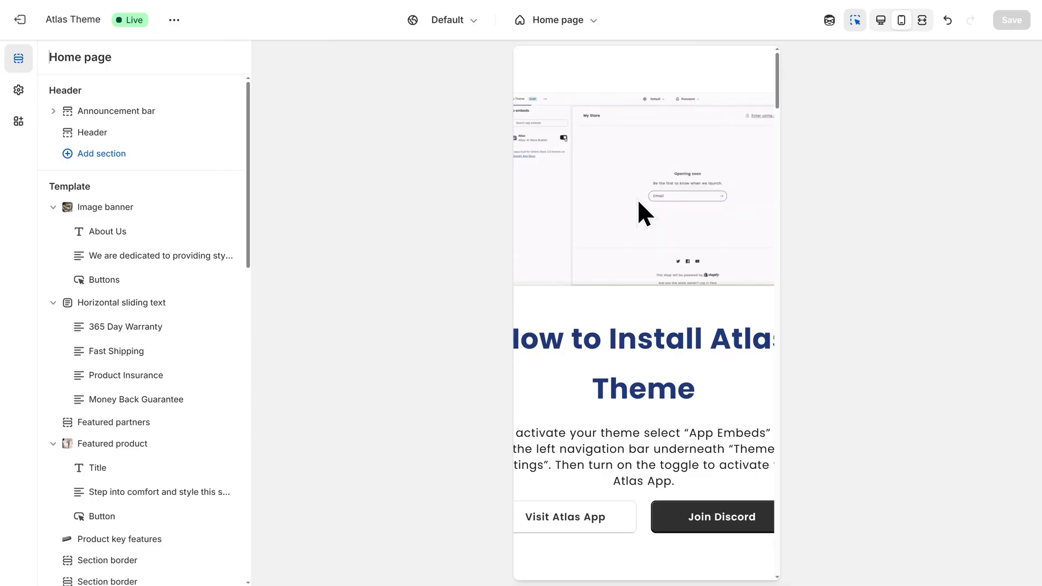
mouse_move(18, 113)
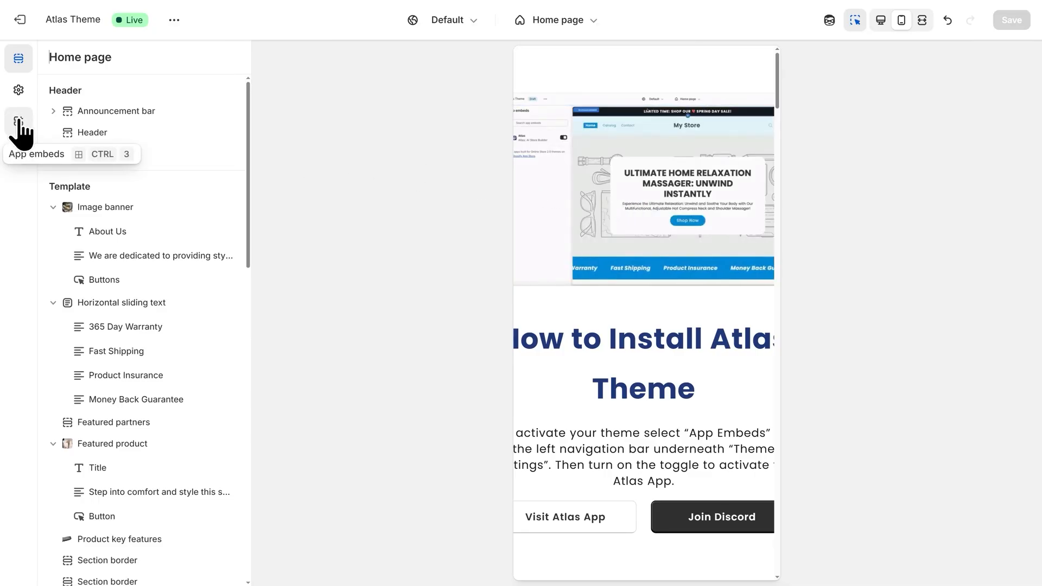
- Switch on the Atlas: AI Store Builder app embed and scroll the previewed home page
click(18, 120)
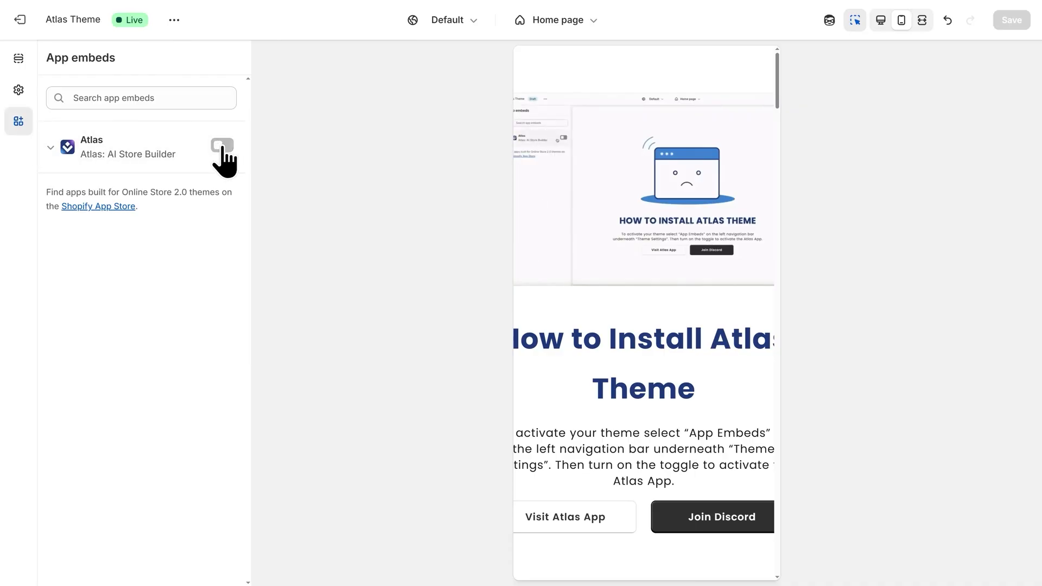
click(222, 147)
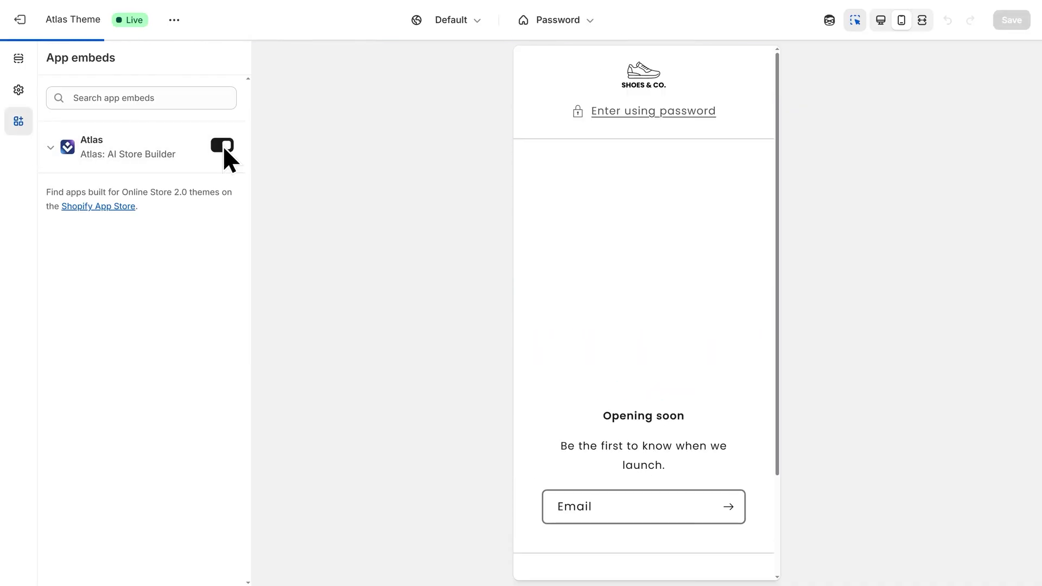
click(222, 145)
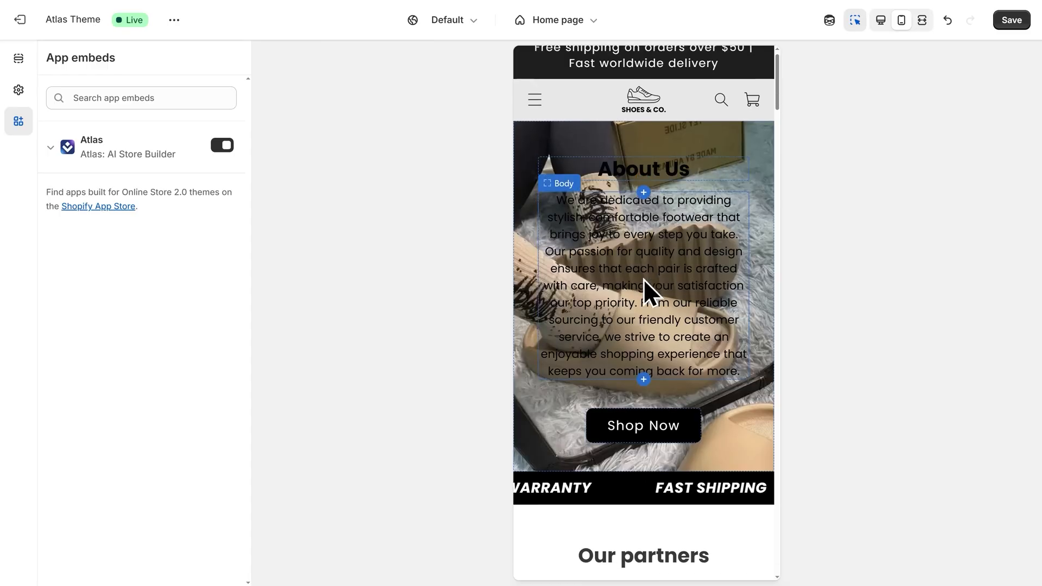
scroll(down, 3)
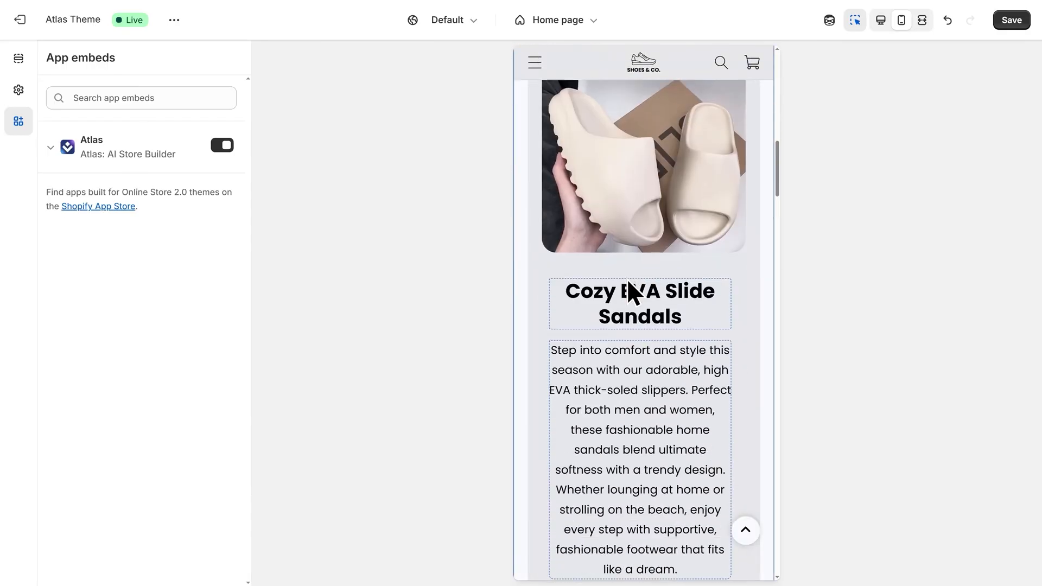
scroll(down, 3)
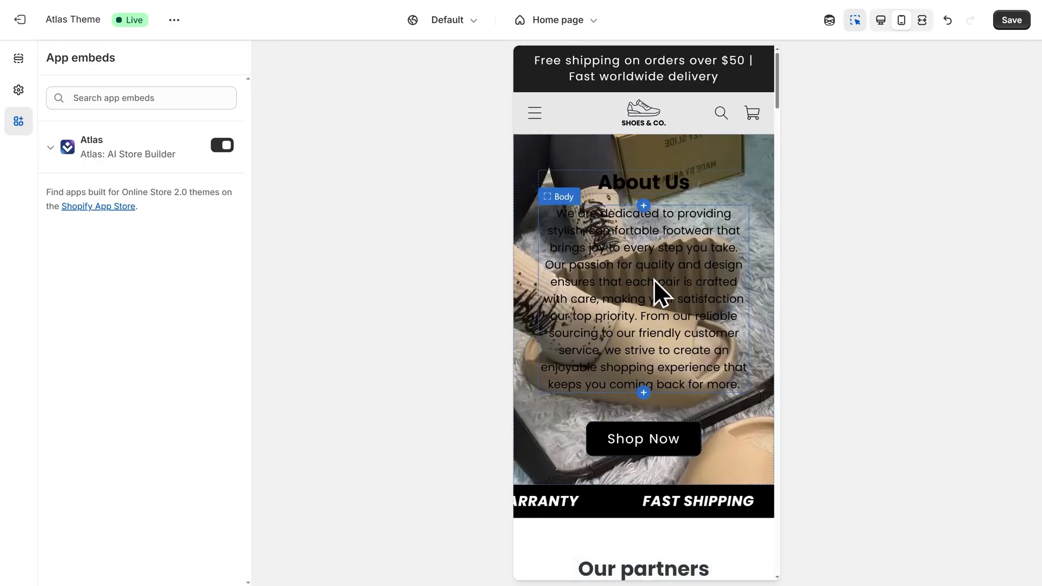
click(556, 19)
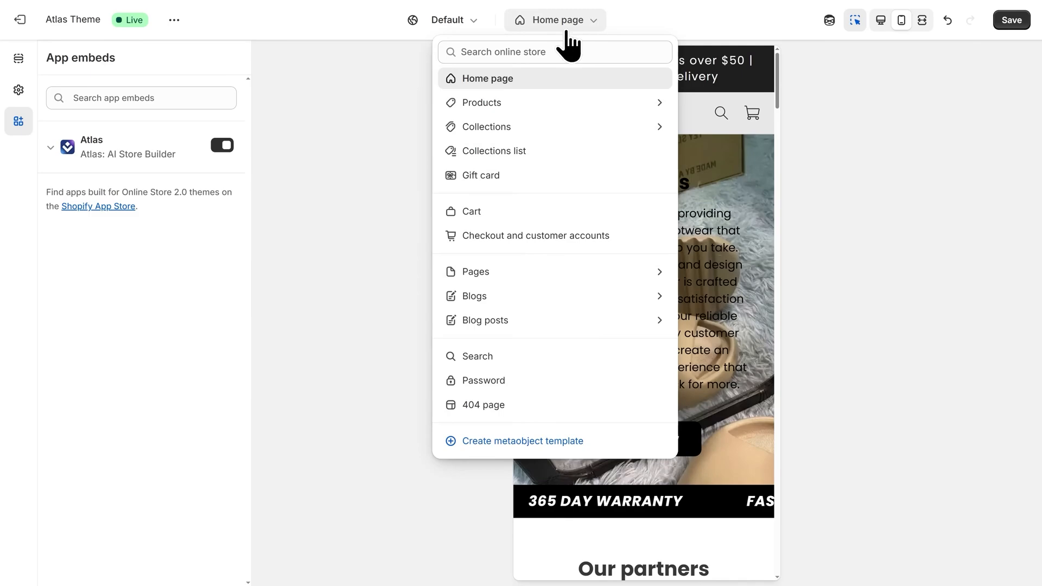
- Choose Products in the page selector to reach the default product template
click(481, 102)
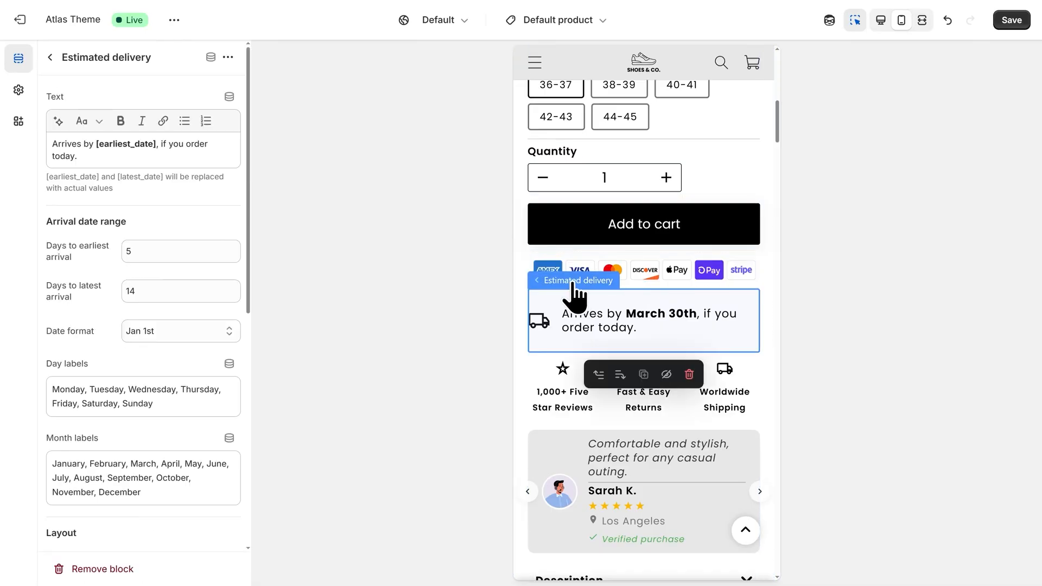
mouse_move(689, 374)
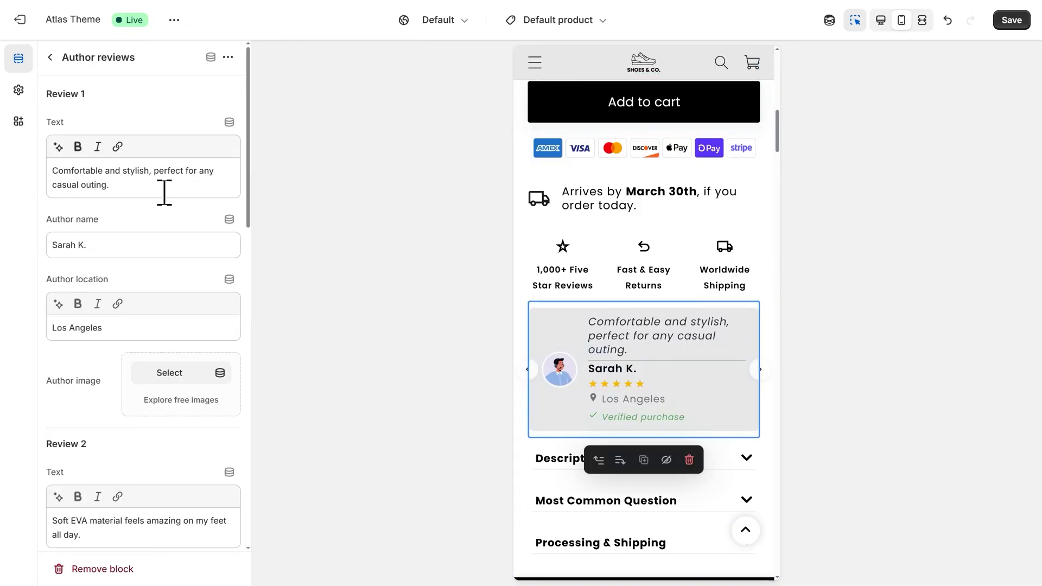
triple_click(133, 178)
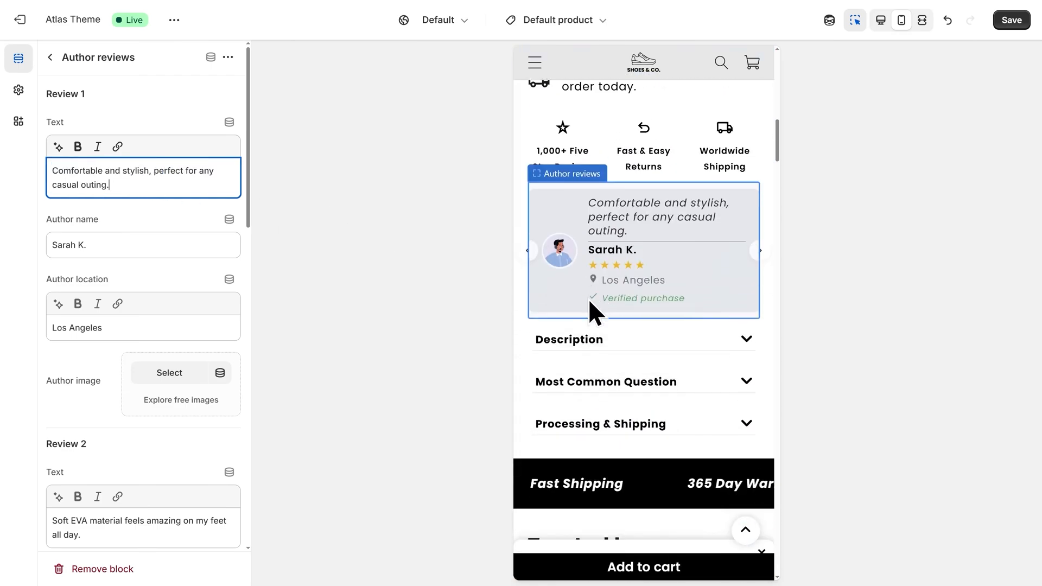
scroll(down, 3)
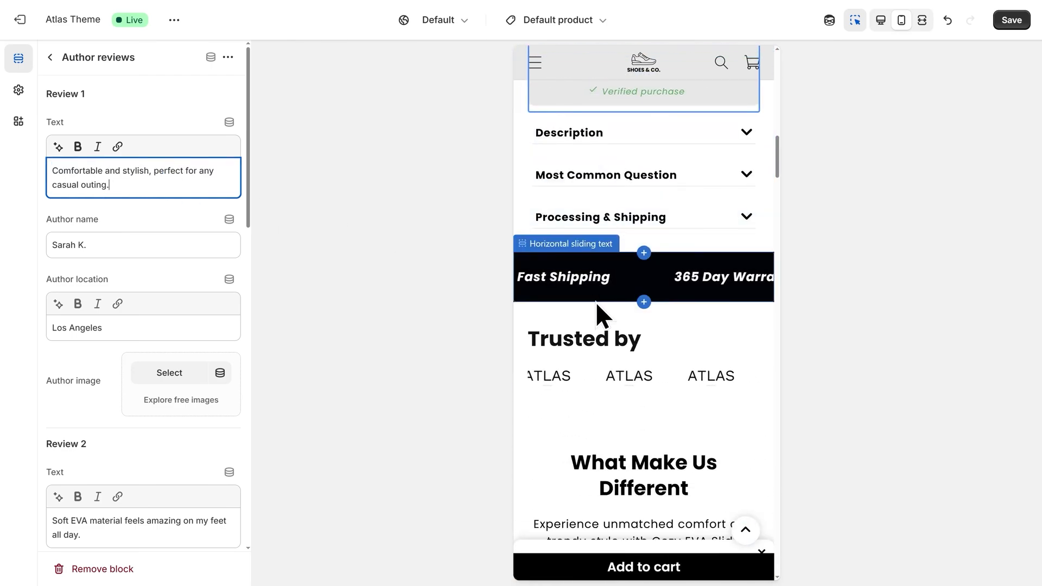